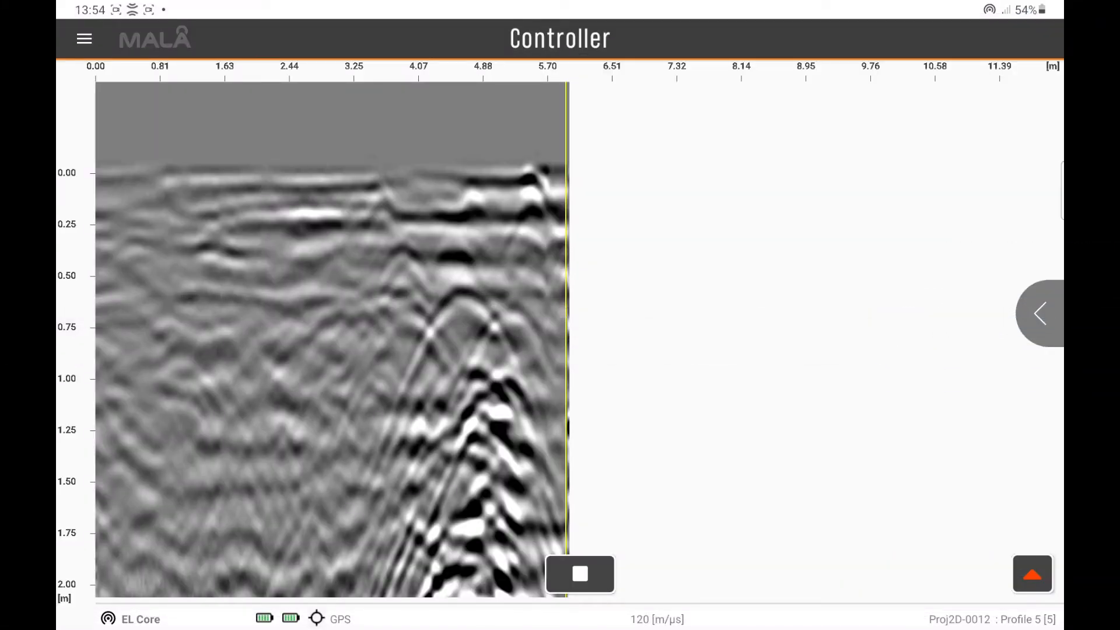
# - Choose the Electric (red) marker colour and drop a marker on the hyperbola apex near 4.71 m
pyautogui.click(1039, 314)
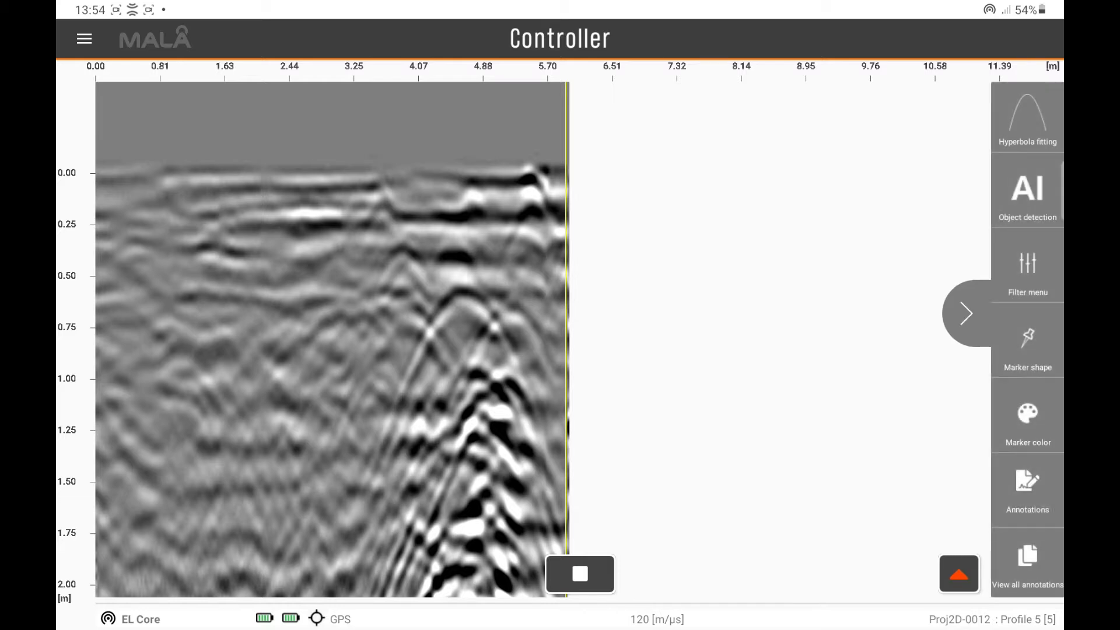
pyautogui.click(1026, 413)
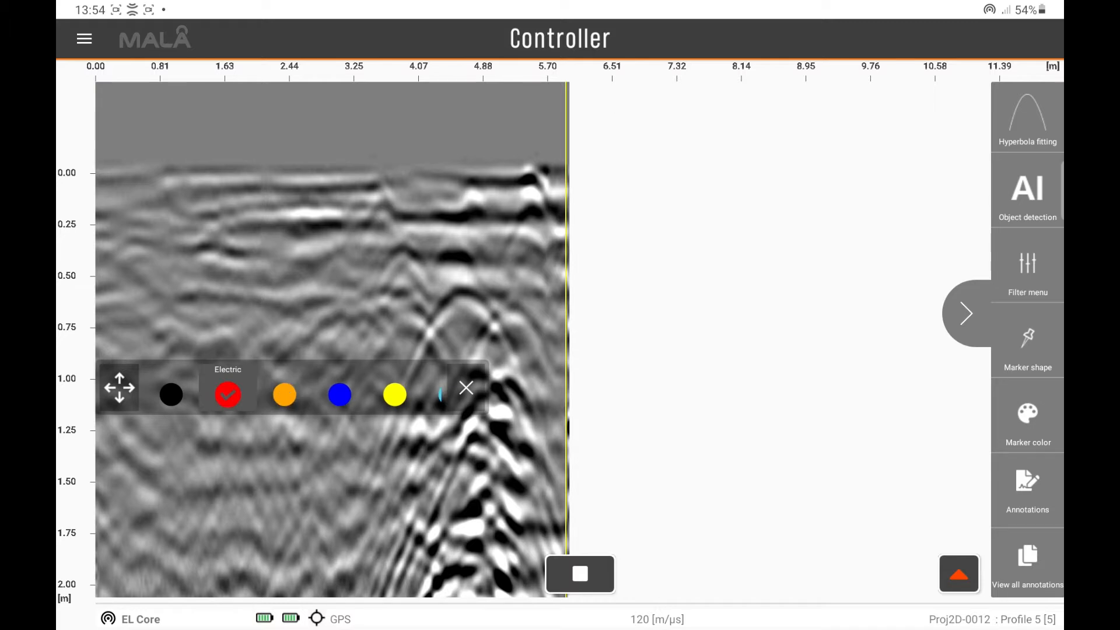
pyautogui.click(470, 291)
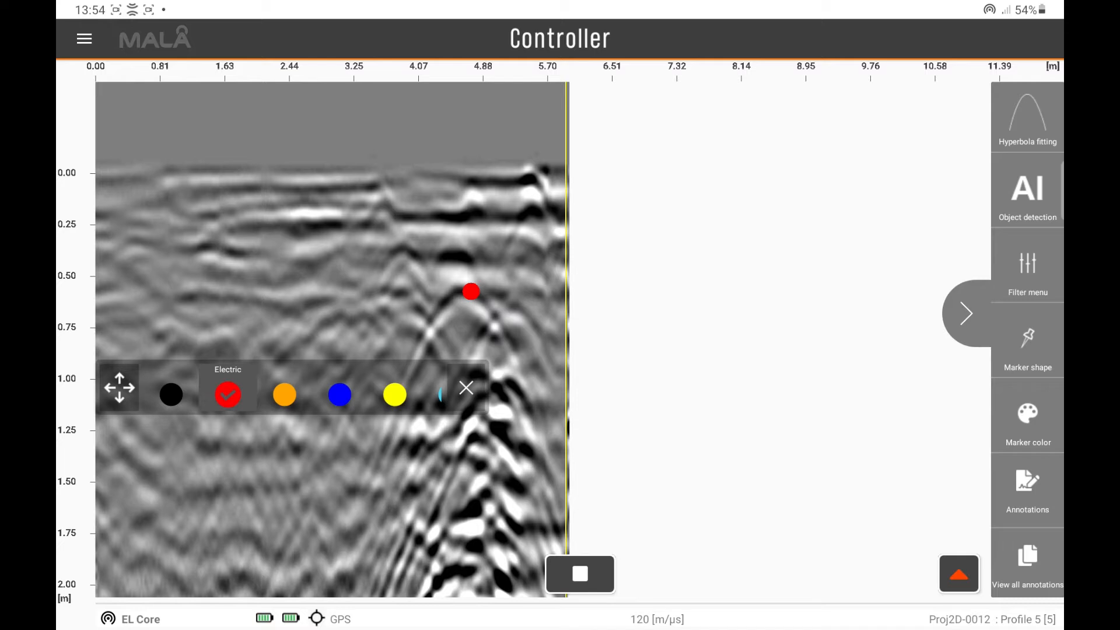
pyautogui.click(466, 387)
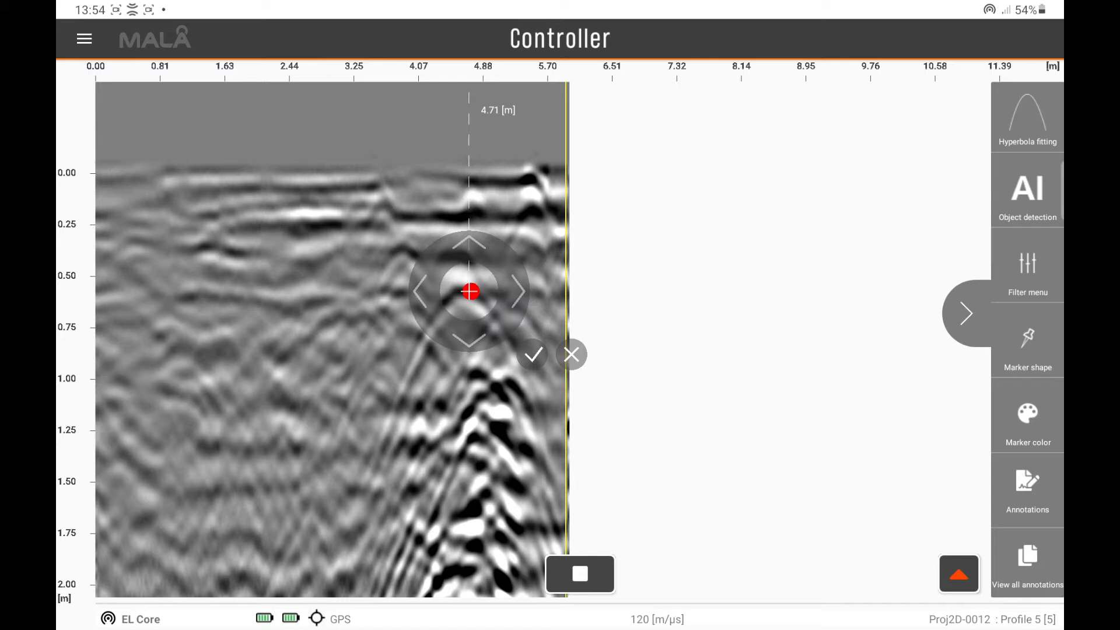
# - Nudge the marker left to the apex at about 4.64 m and confirm its position
pyautogui.click(421, 291)
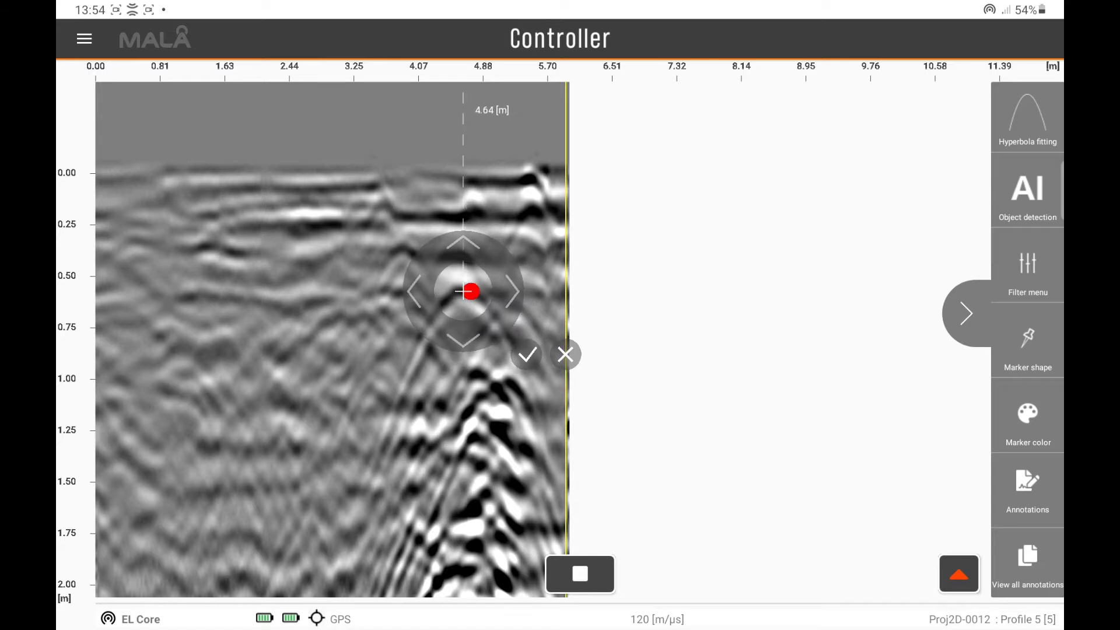
pyautogui.click(527, 355)
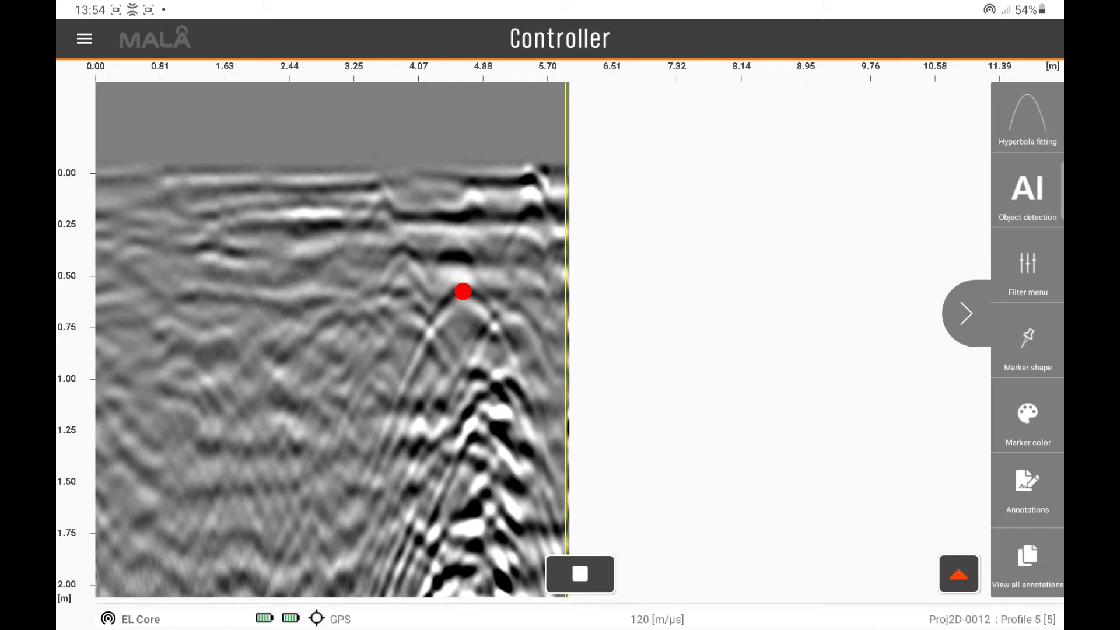
# - Fit a hyperbola to the marked reflection, accepting a velocity of 115 m/µs
pyautogui.click(463, 292)
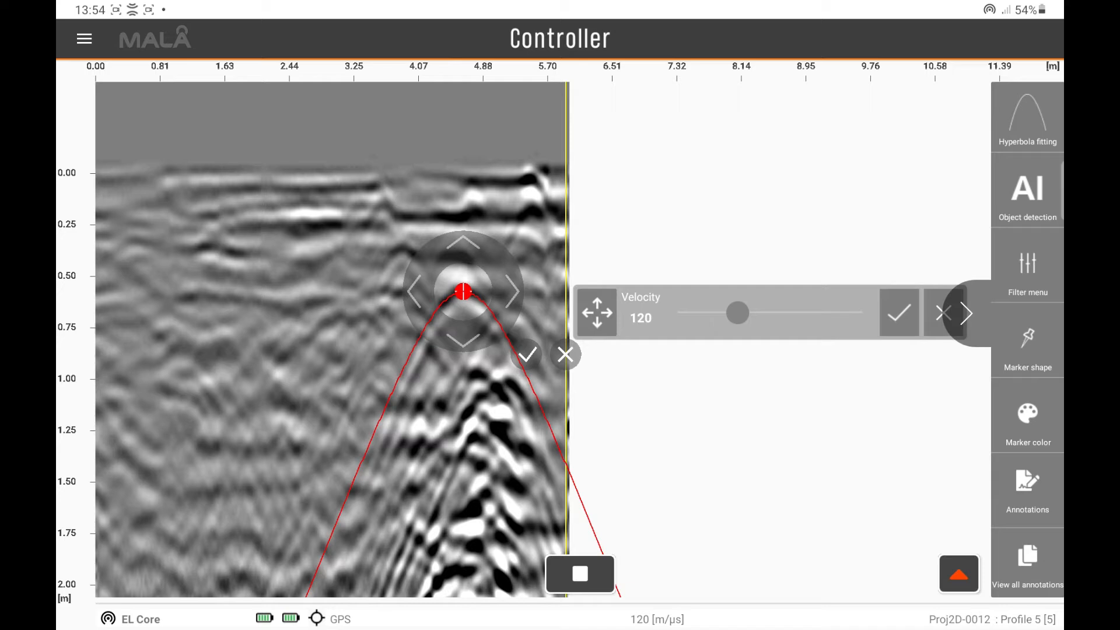
pyautogui.moveTo(736, 313); pyautogui.dragTo(743, 312)
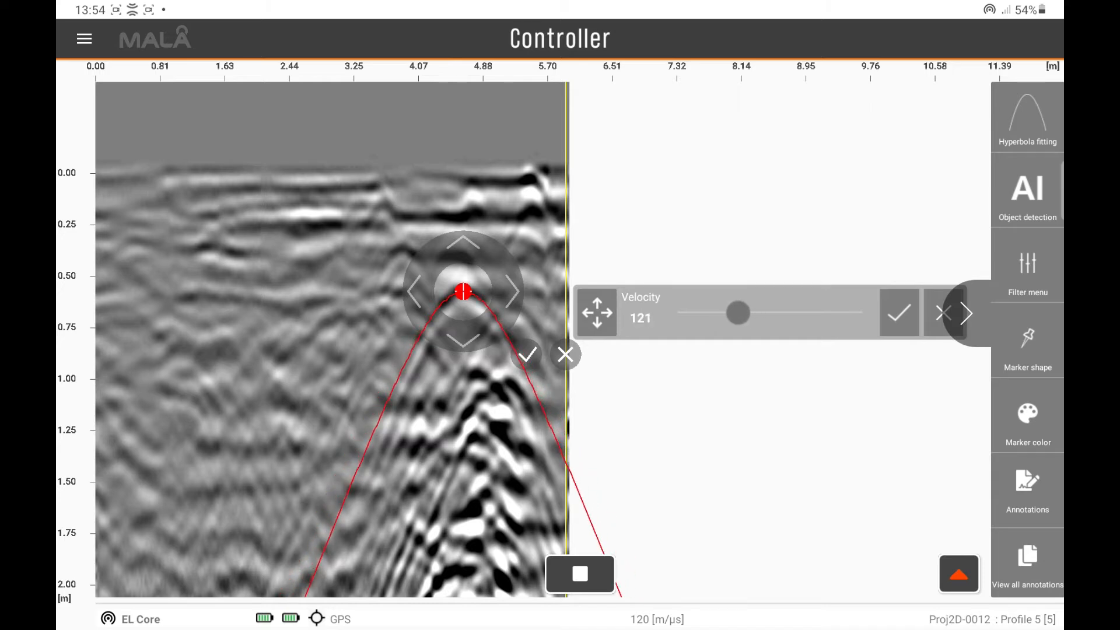
pyautogui.moveTo(740, 313); pyautogui.dragTo(734, 313)
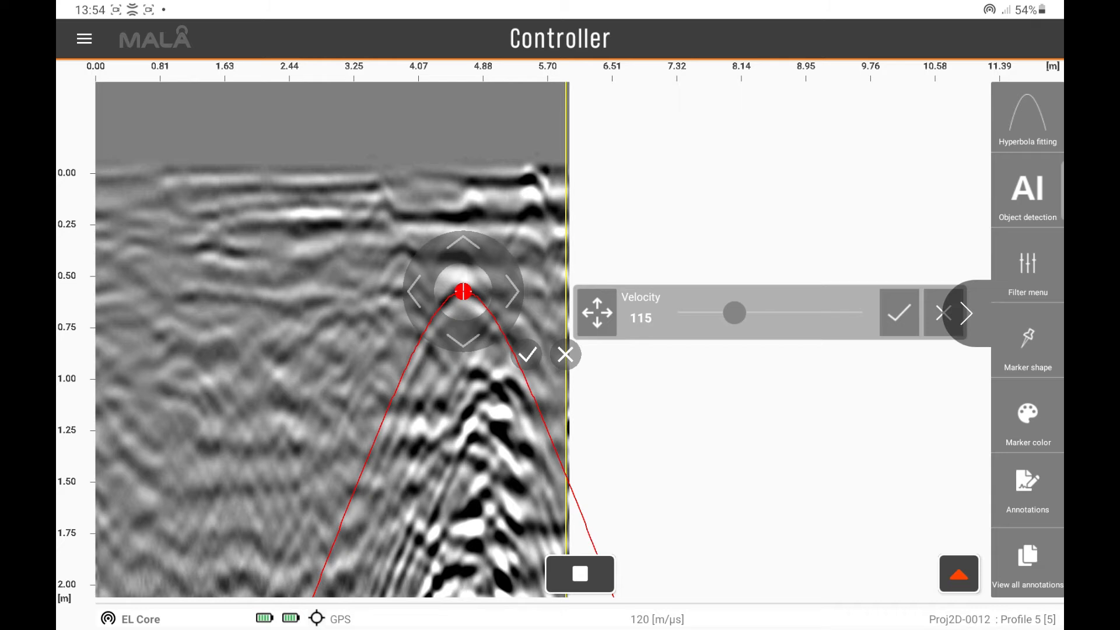
pyautogui.click(898, 313)
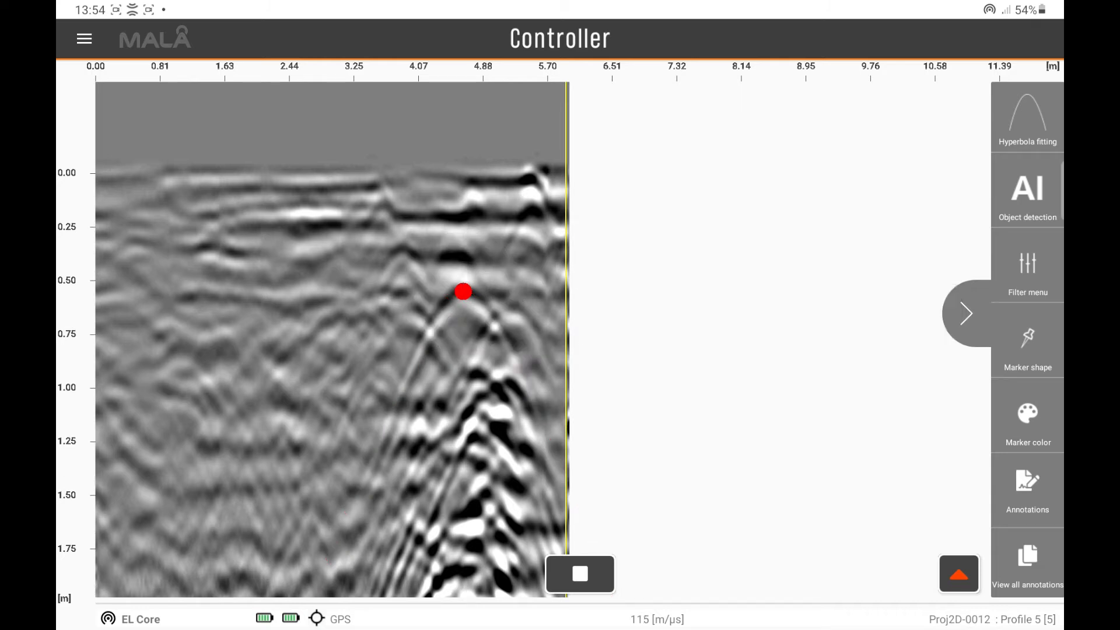
pyautogui.click(966, 313)
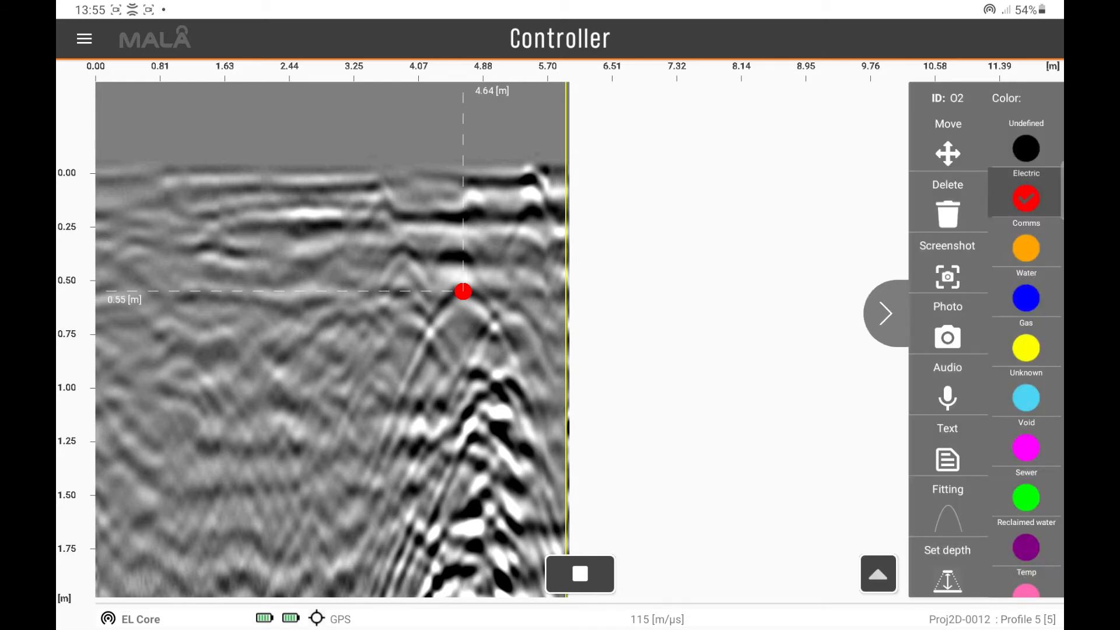
# - Enter a known depth for the marker, recalculating the background velocity to 94 m/µs
pyautogui.click(947, 564)
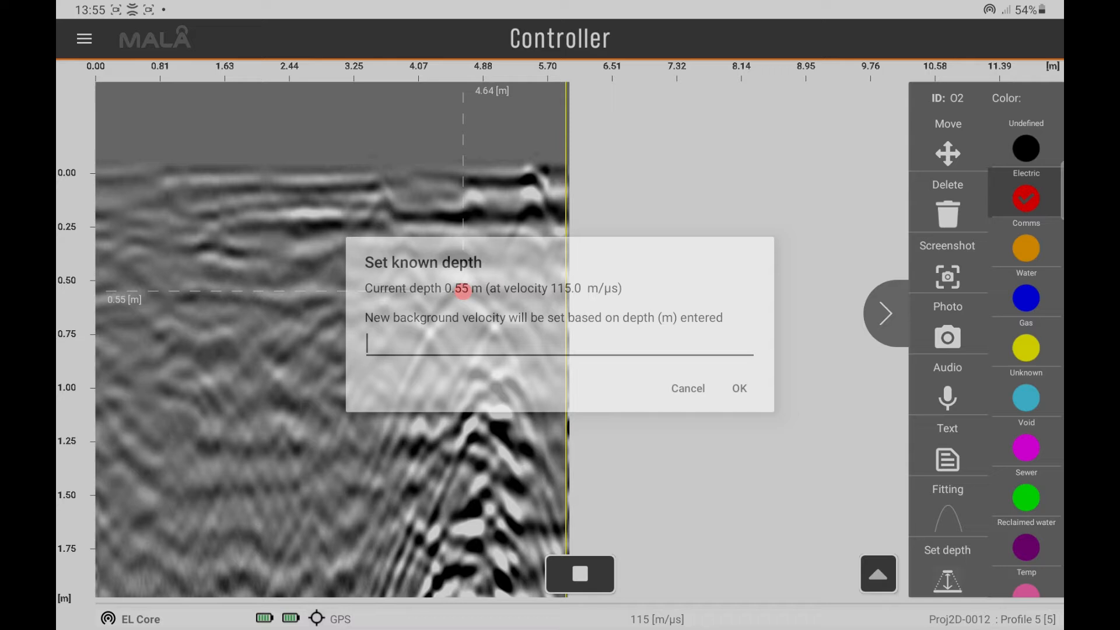
pyautogui.click(558, 343)
pyautogui.write('0.')
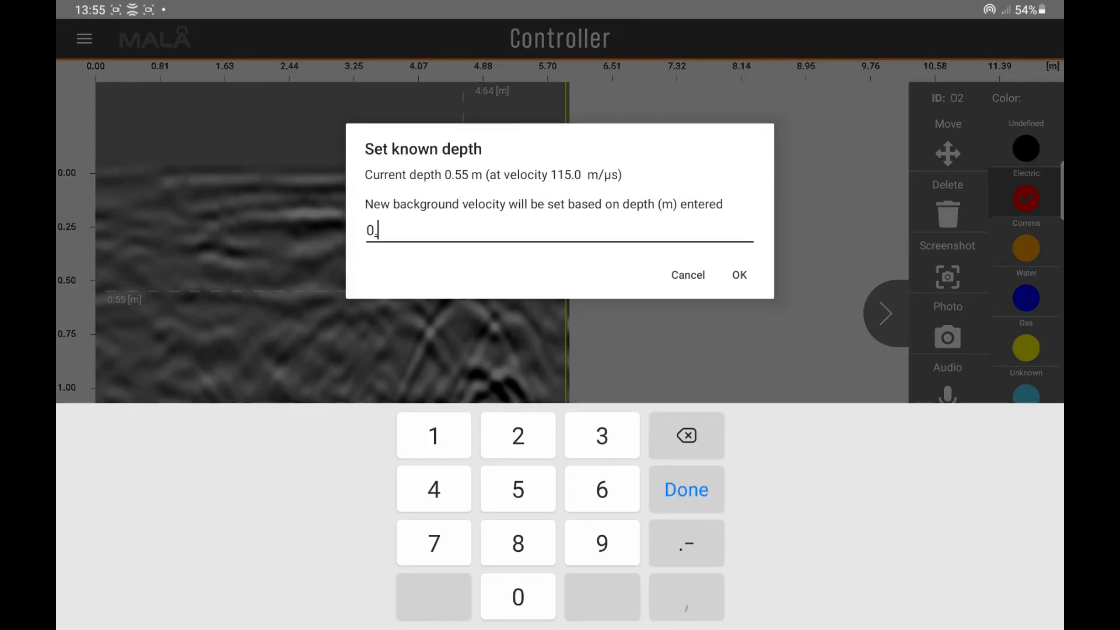
pyautogui.click(738, 275)
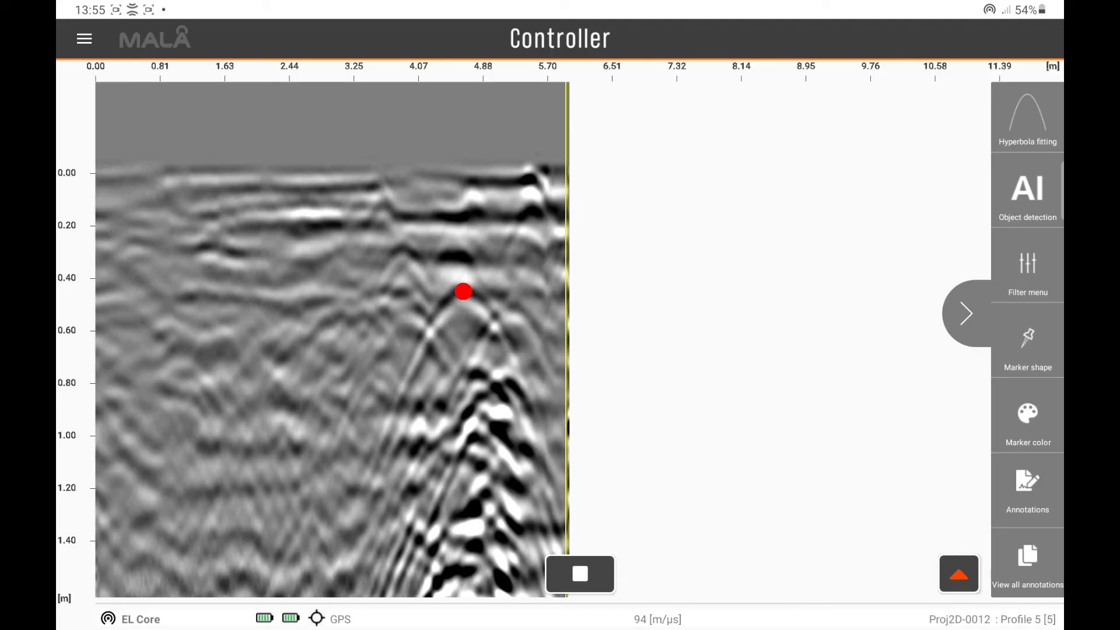
pyautogui.click(462, 292)
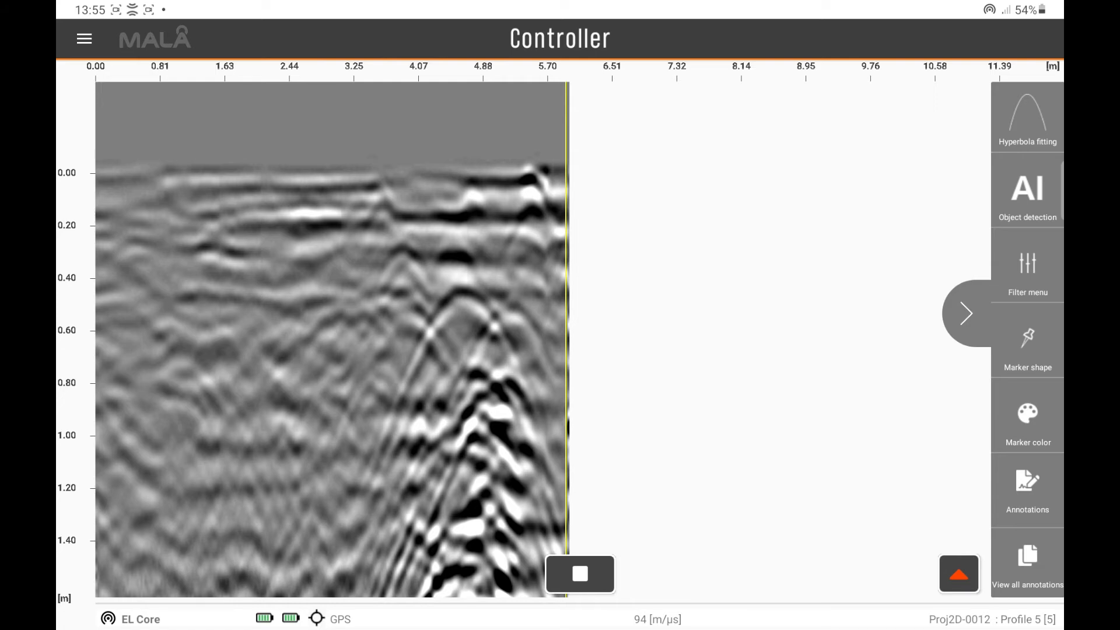
# - Place a new red marker on the apex and save the text note 'High Voltage' on it
pyautogui.click(460, 294)
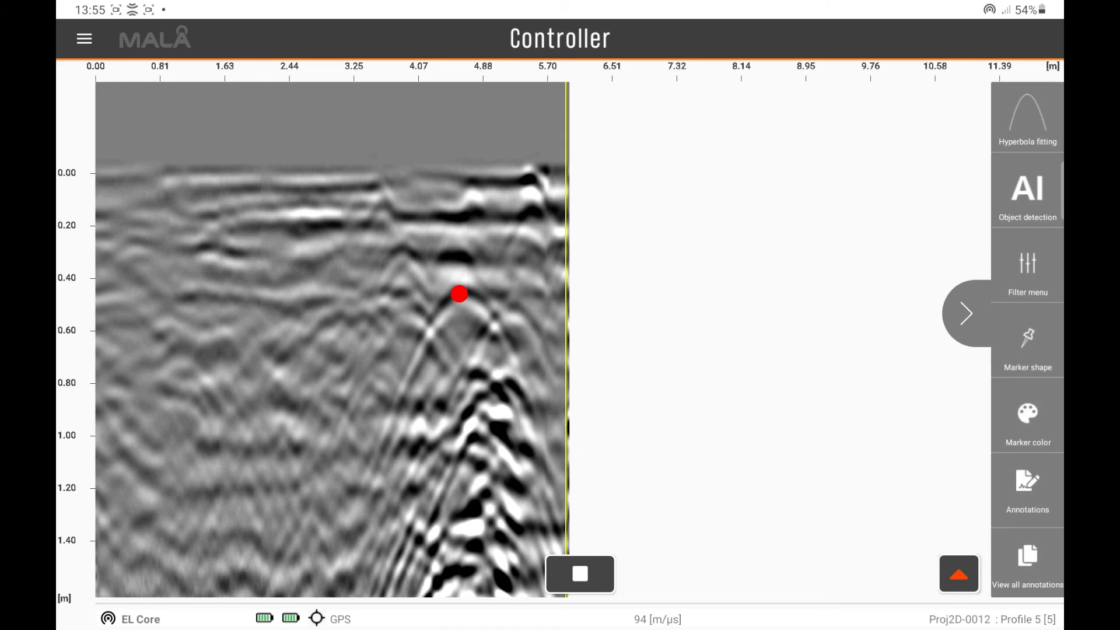
pyautogui.click(459, 294)
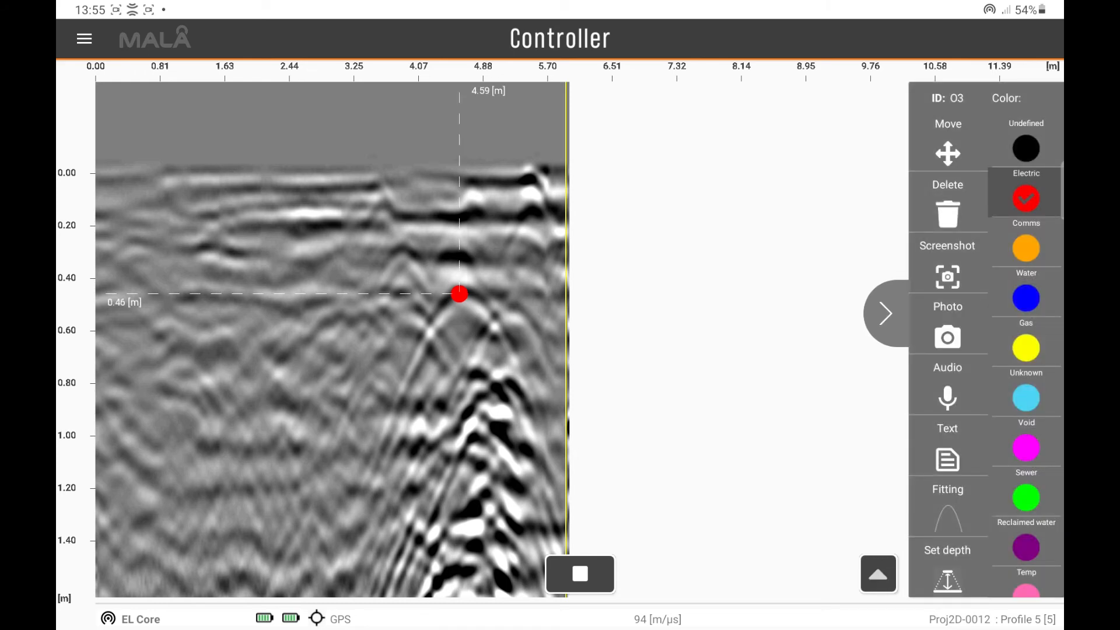
pyautogui.click(947, 450)
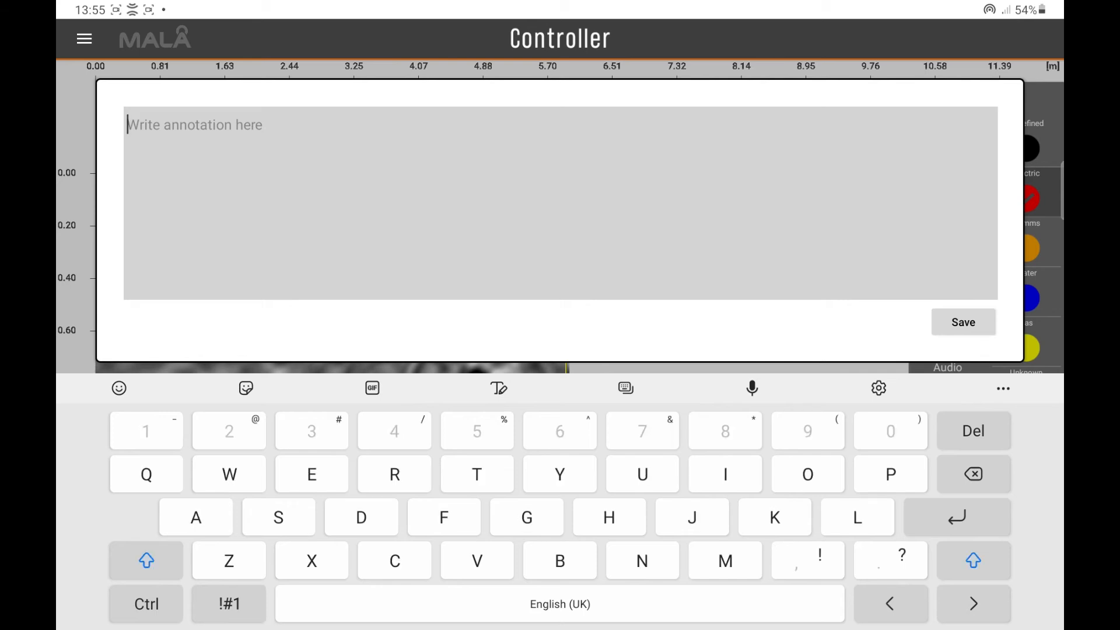
pyautogui.write('High')
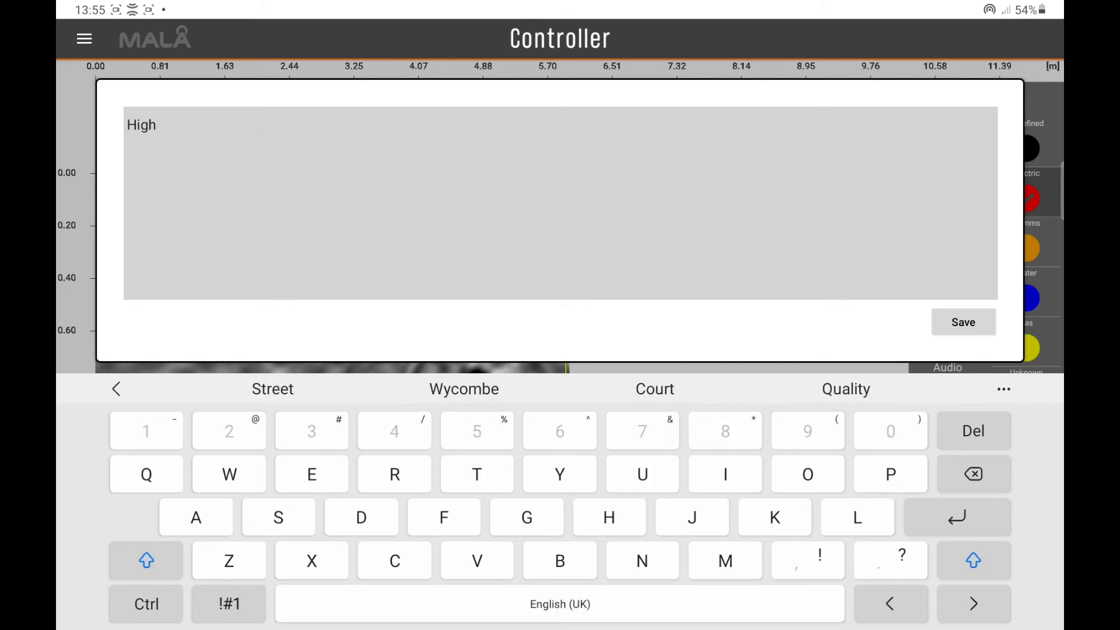
pyautogui.write('Voltage')
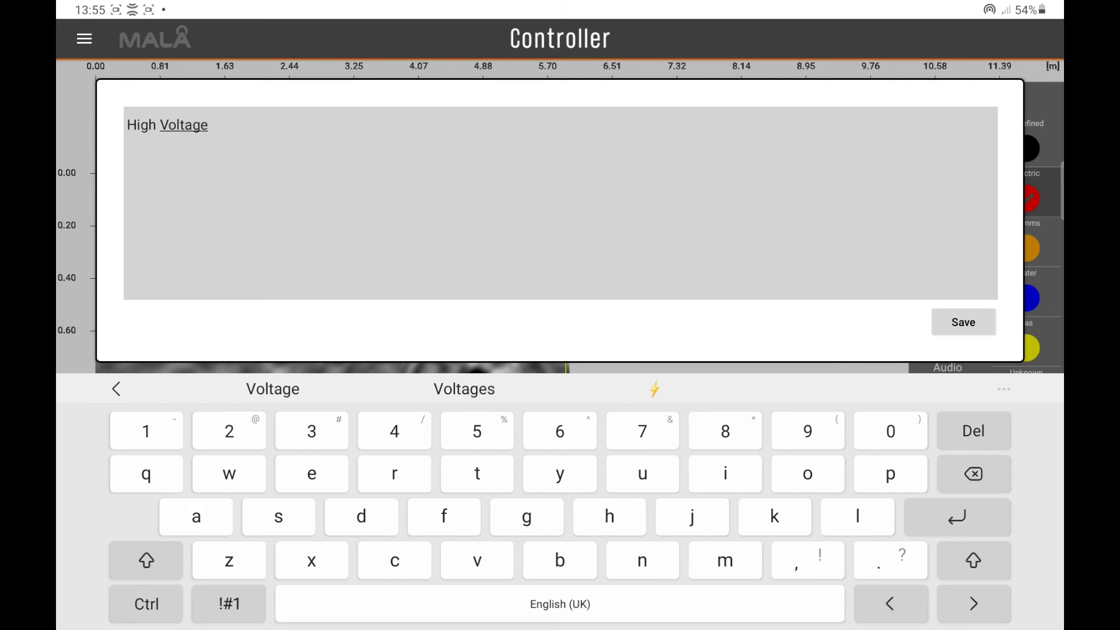
pyautogui.click(962, 321)
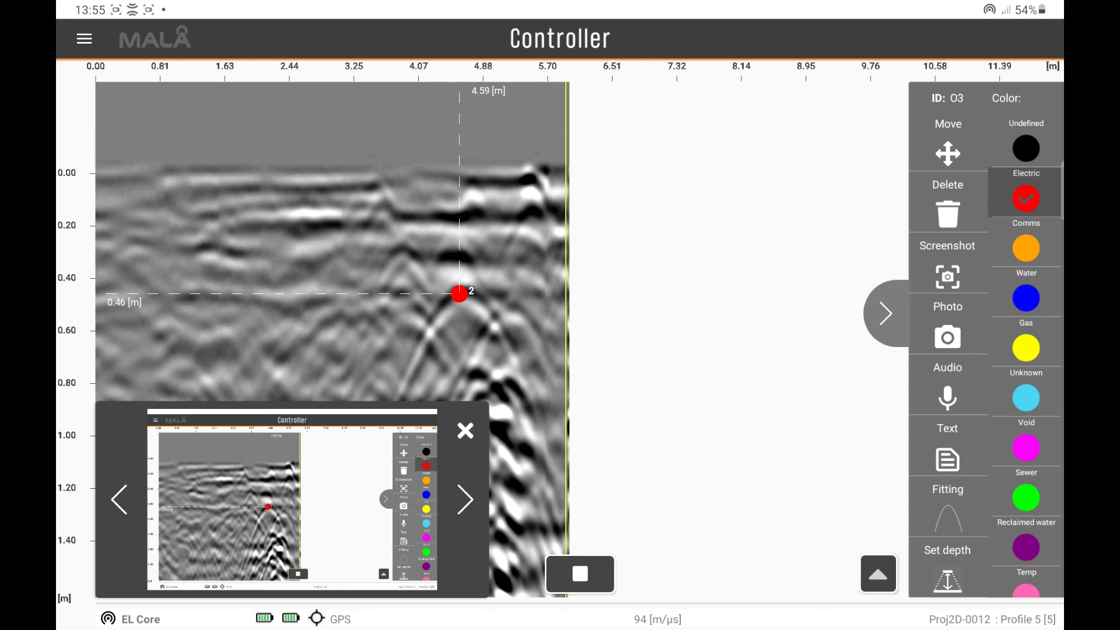
# - Attach a screenshot to the marker and return to the radargram, leaving two attachments
pyautogui.click(466, 430)
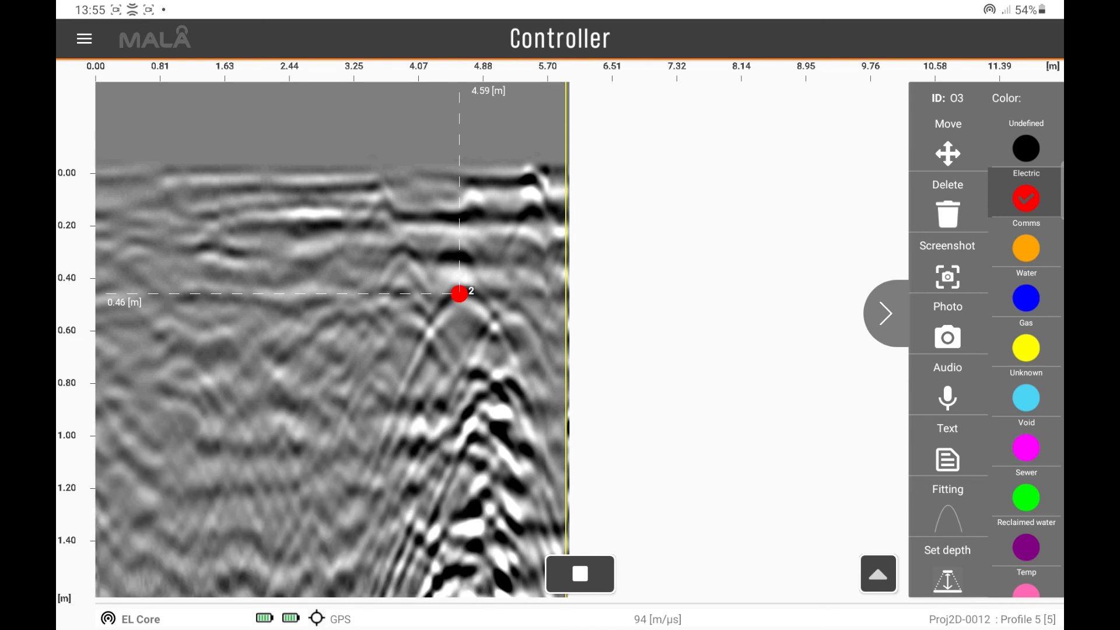
pyautogui.click(886, 313)
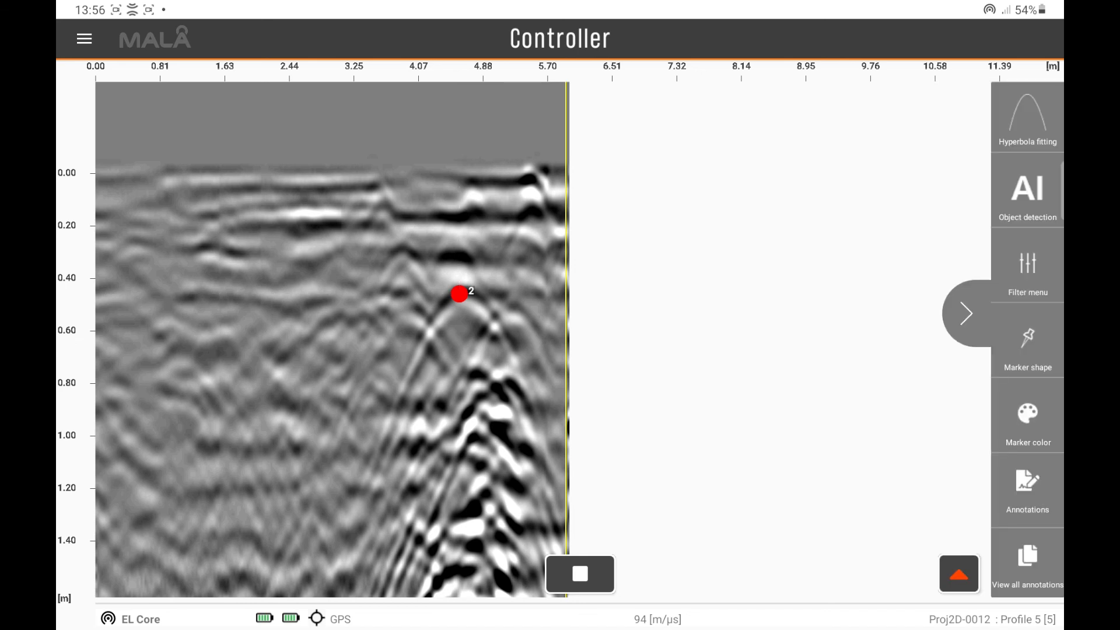